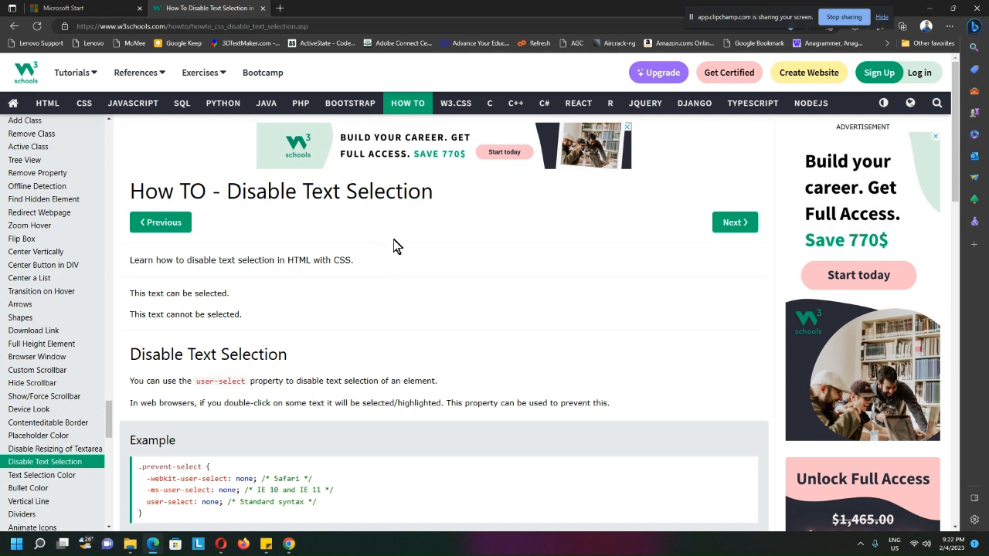
# Test selecting the page heading, then the selectable and unselectable sample lines
pyautogui.moveTo(189, 191); pyautogui.dragTo(432, 191)
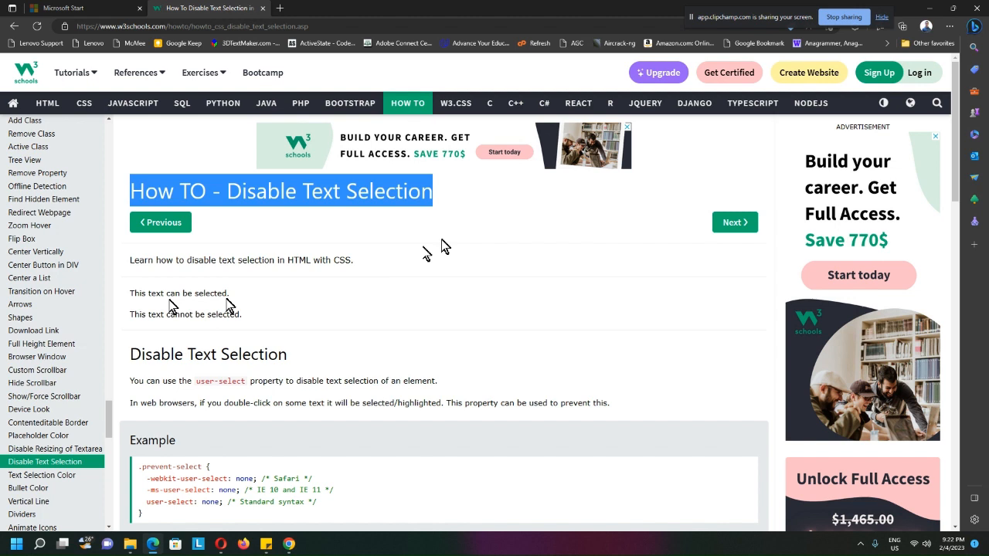
pyautogui.click(378, 319)
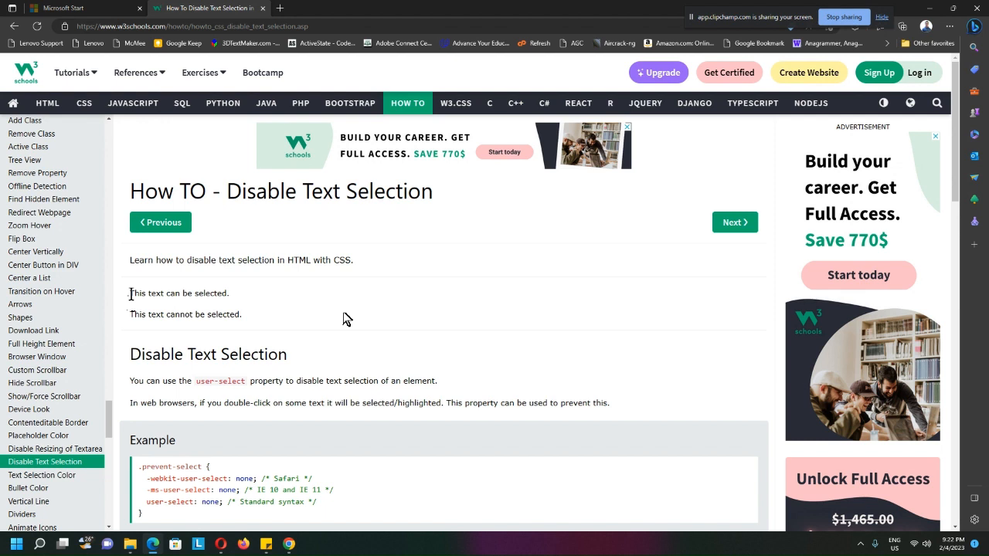
pyautogui.doubleClick(178, 292)
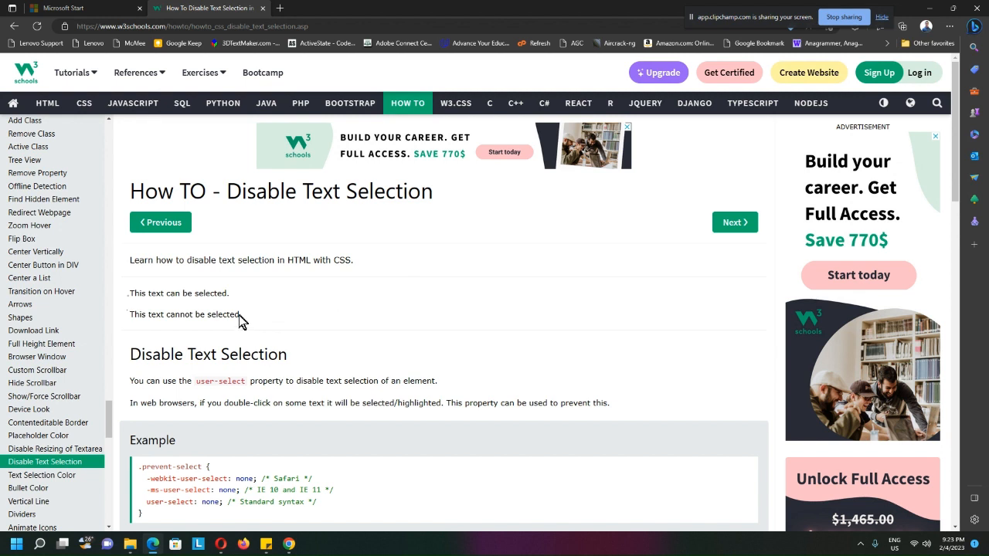
pyautogui.moveTo(222, 316)
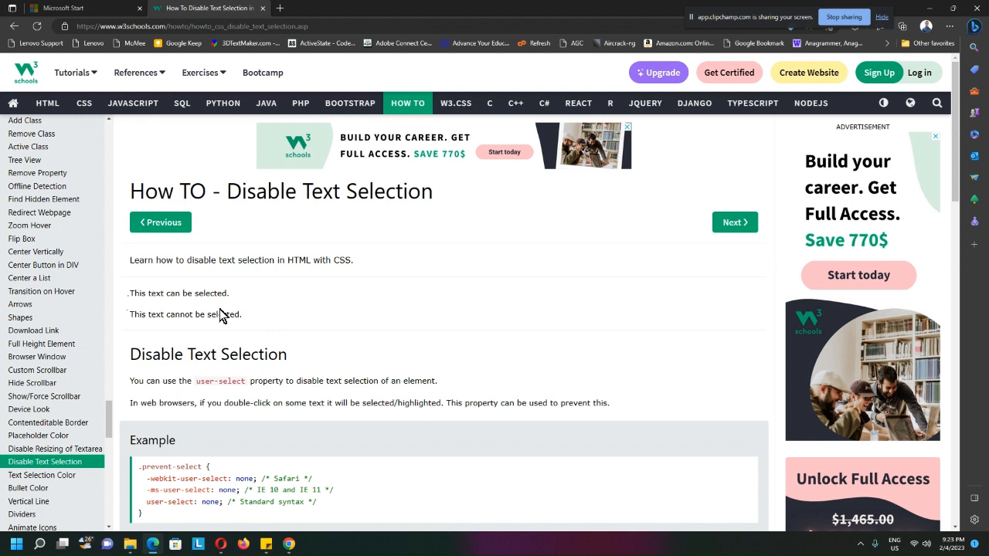
pyautogui.doubleClick(176, 293)
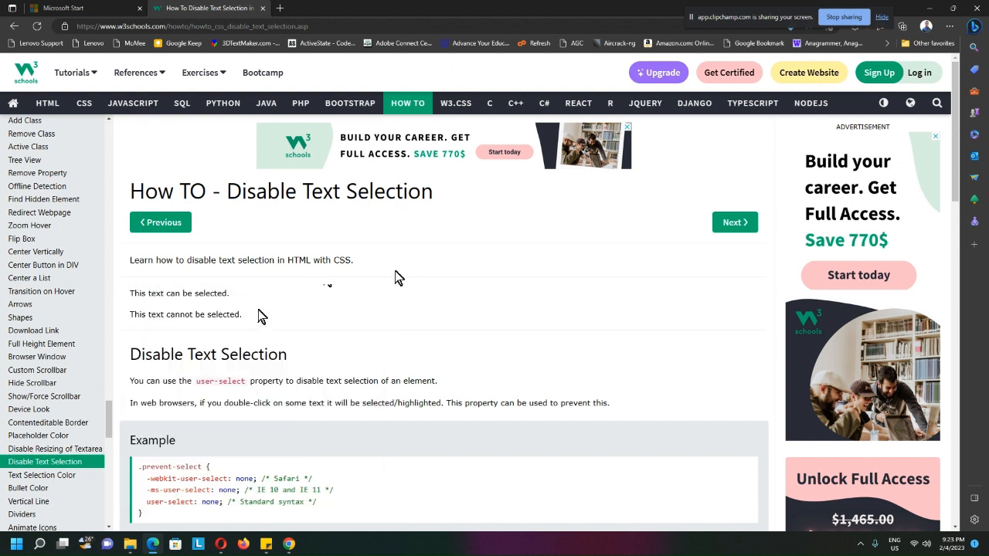
pyautogui.moveTo(179, 316)
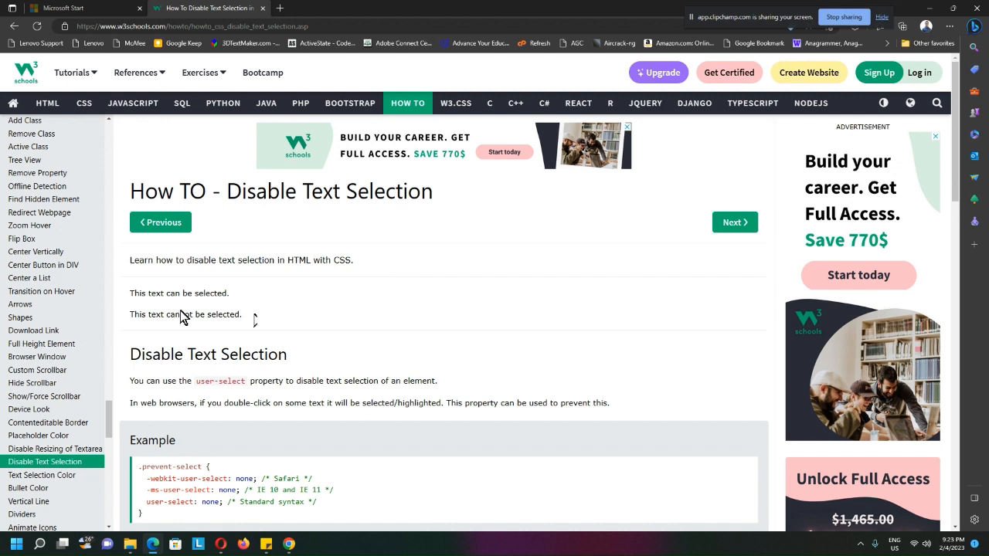
pyautogui.moveTo(425, 305)
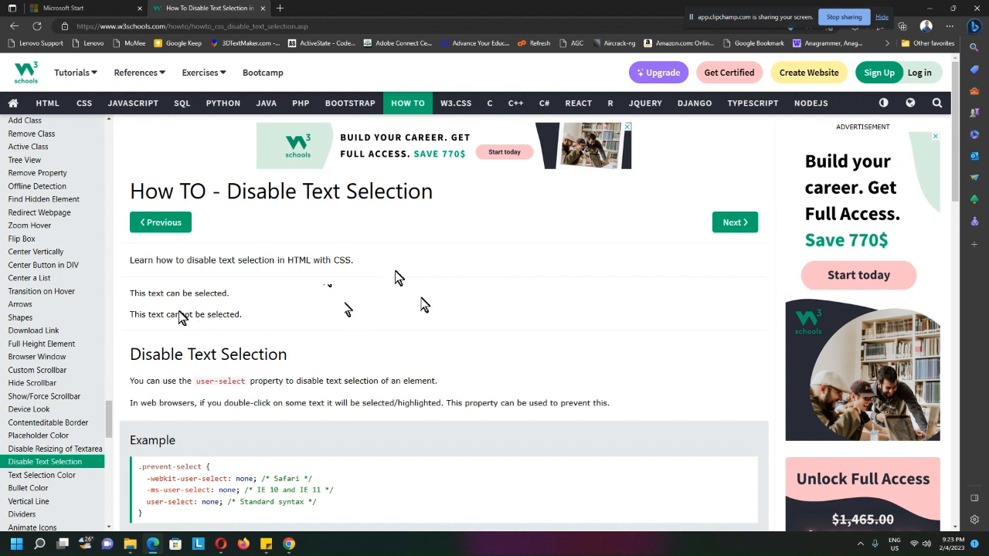
pyautogui.moveTo(431, 272)
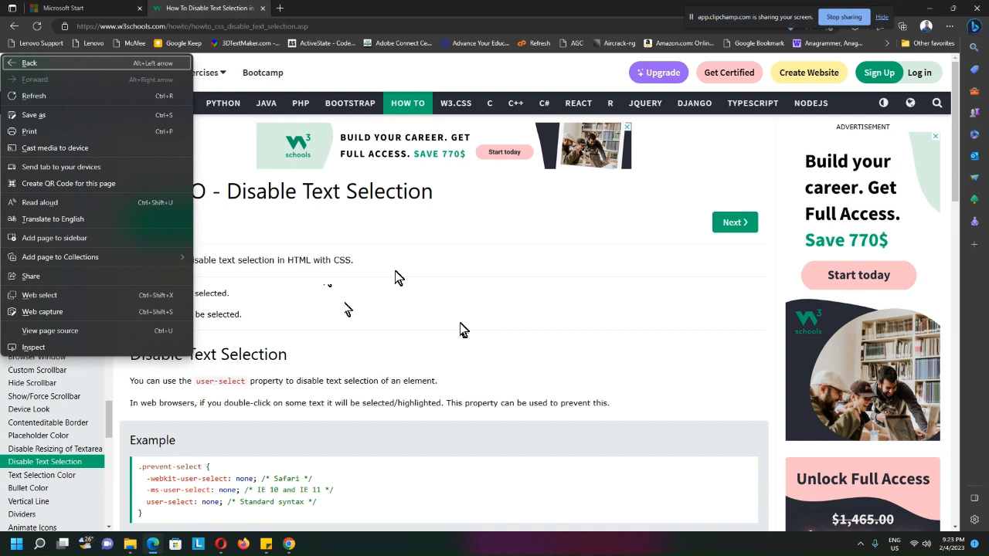
pyautogui.moveTo(422, 297)
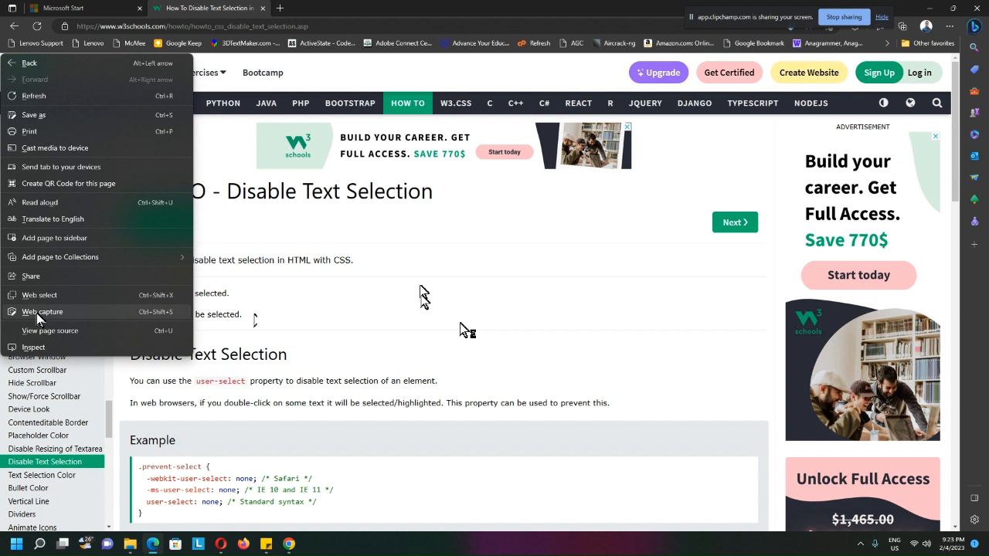
pyautogui.moveTo(43, 301)
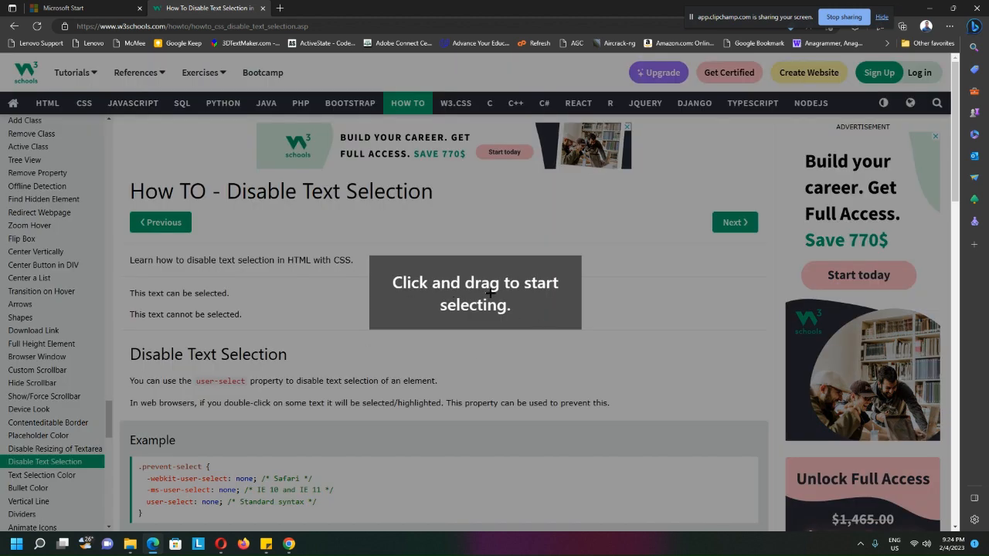
pyautogui.moveTo(543, 294)
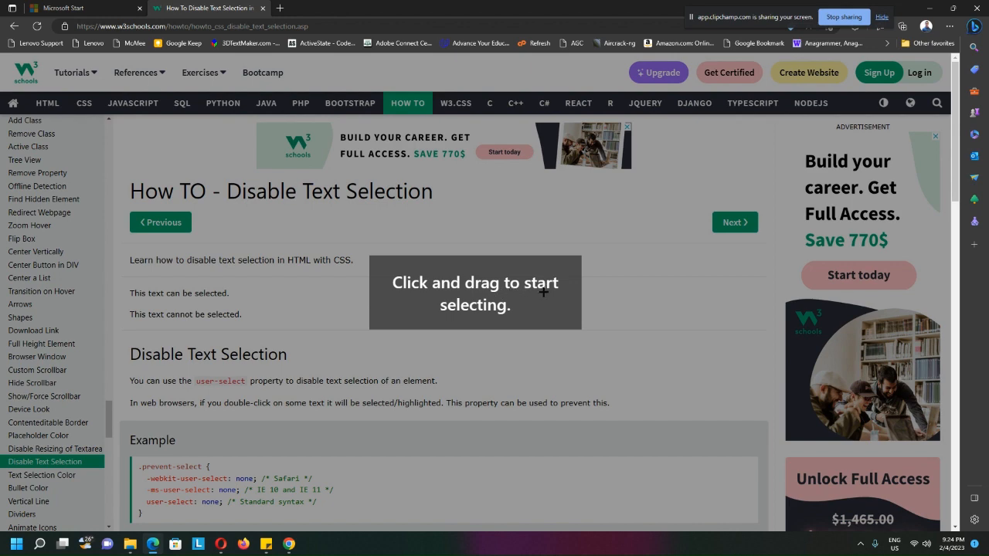
pyautogui.moveTo(156, 313)
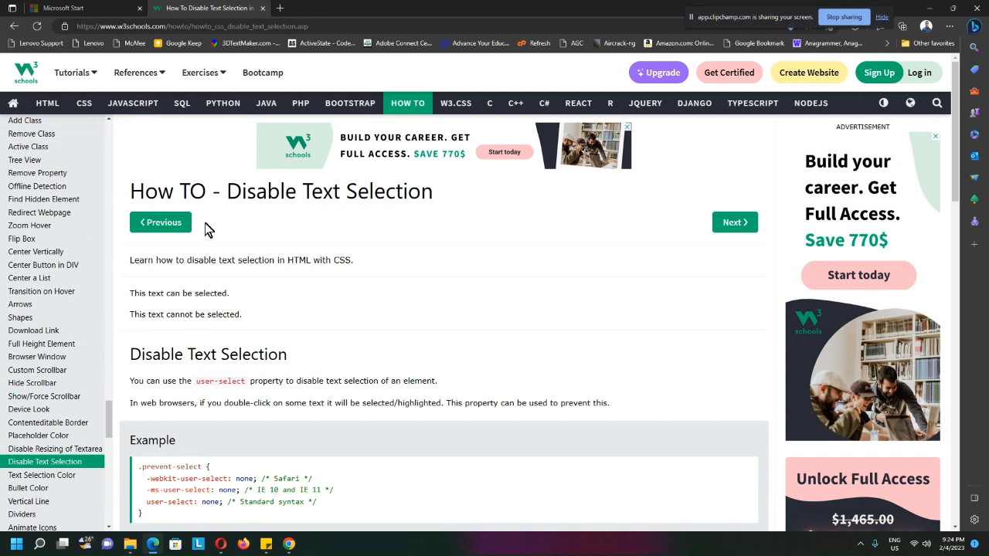
# Mark the line 'This text cannot be selected.' with Web select and copy it
pyautogui.rightClick(209, 231)
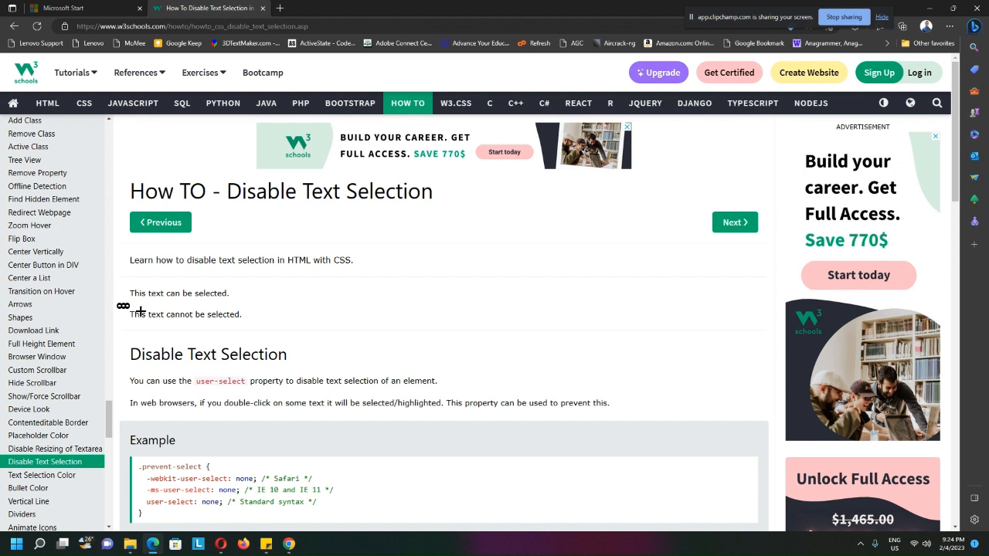
pyautogui.doubleClick(185, 313)
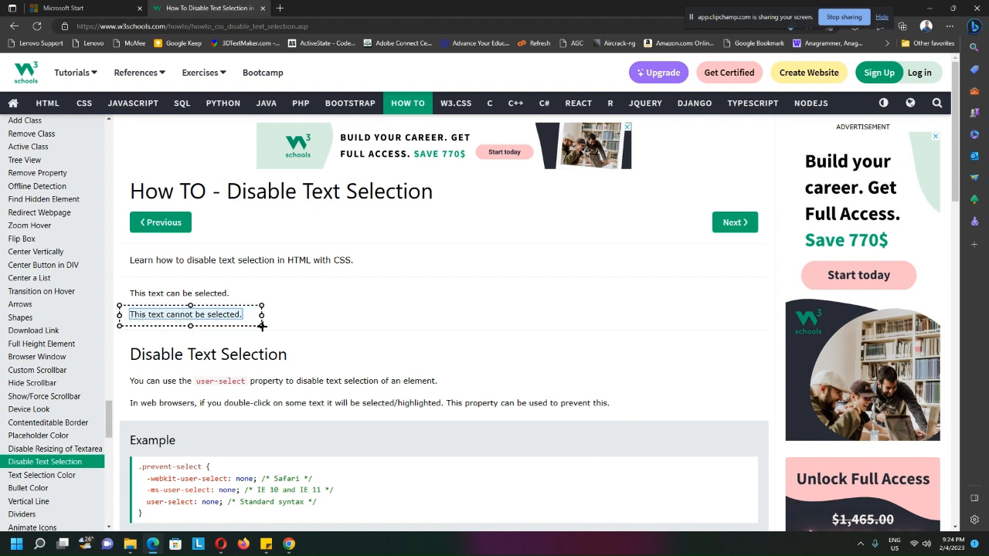
pyautogui.rightClick(185, 314)
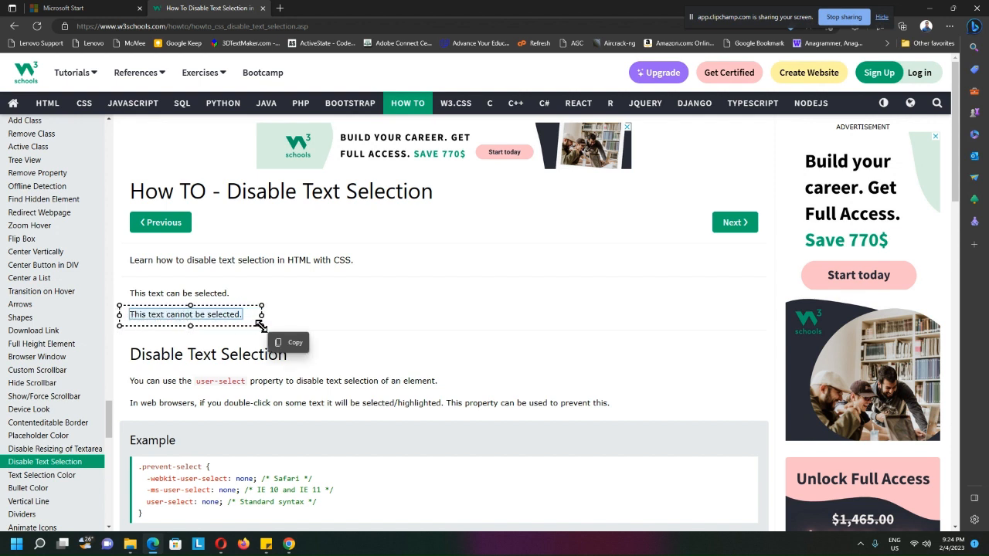
pyautogui.click(289, 342)
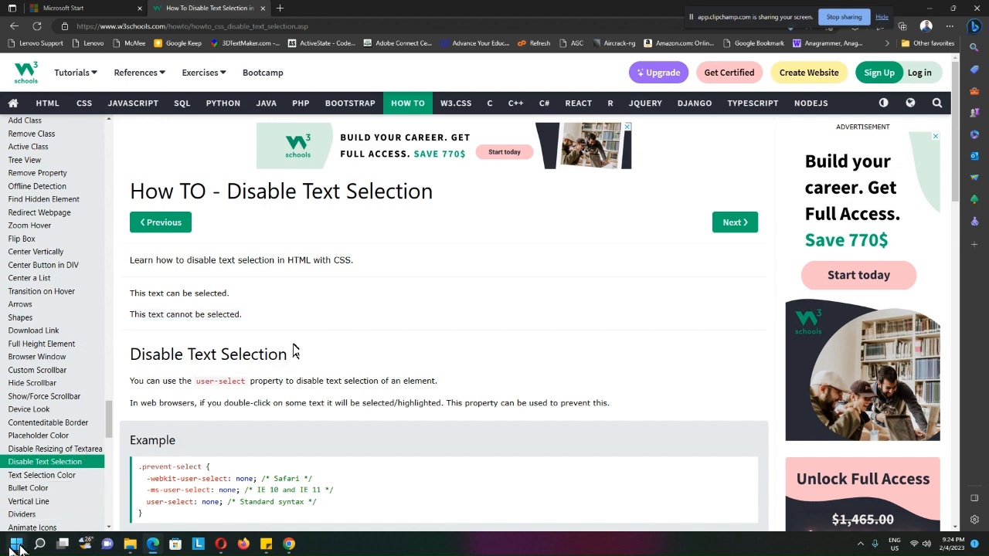
# Launch a blank Notepad from Start and move its window to the right
pyautogui.click(15, 545)
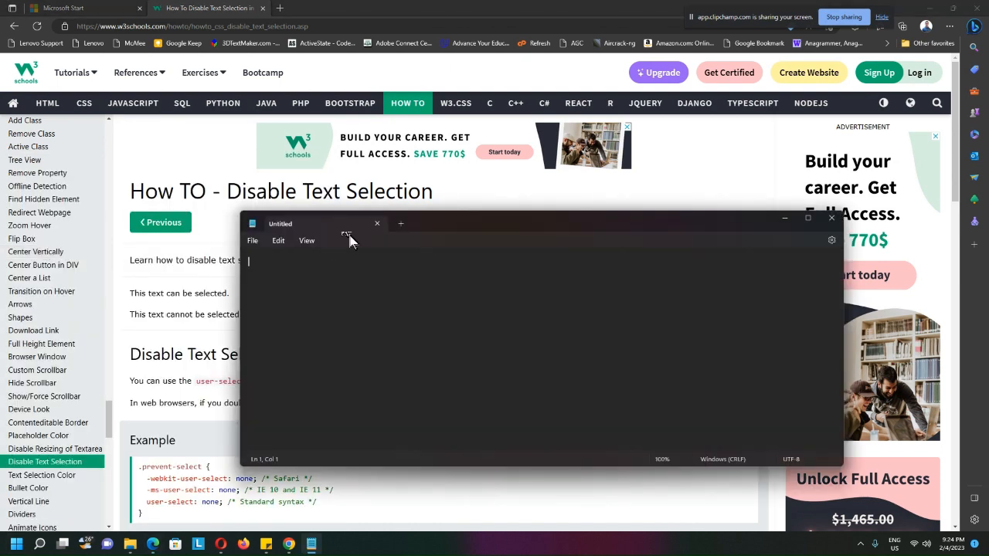
pyautogui.moveTo(325, 224); pyautogui.dragTo(392, 231)
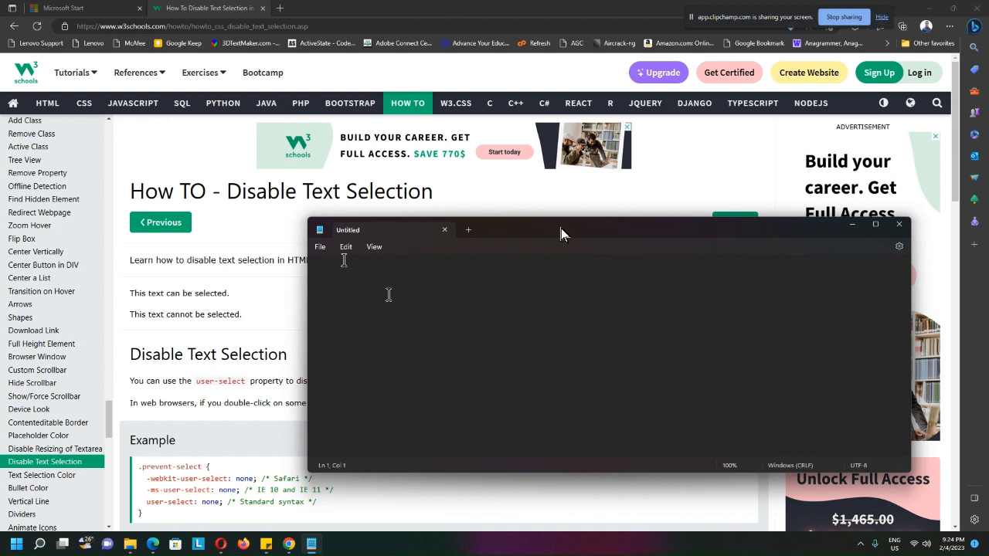
# Put the line 'This text cannot be selected.' into the Notepad document
pyautogui.write('This text cannot be selected.')
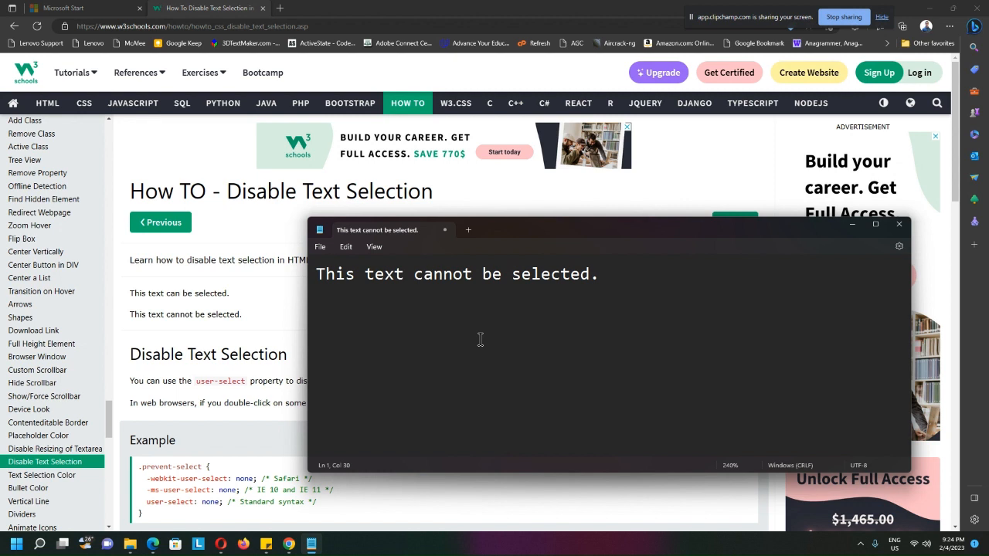
pyautogui.moveTo(562, 233)
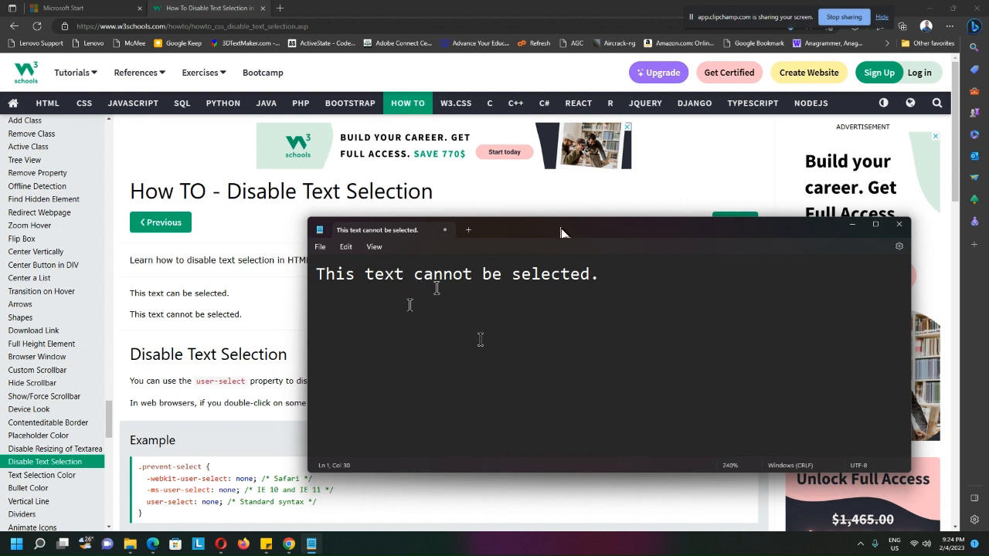
pyautogui.moveTo(462, 288)
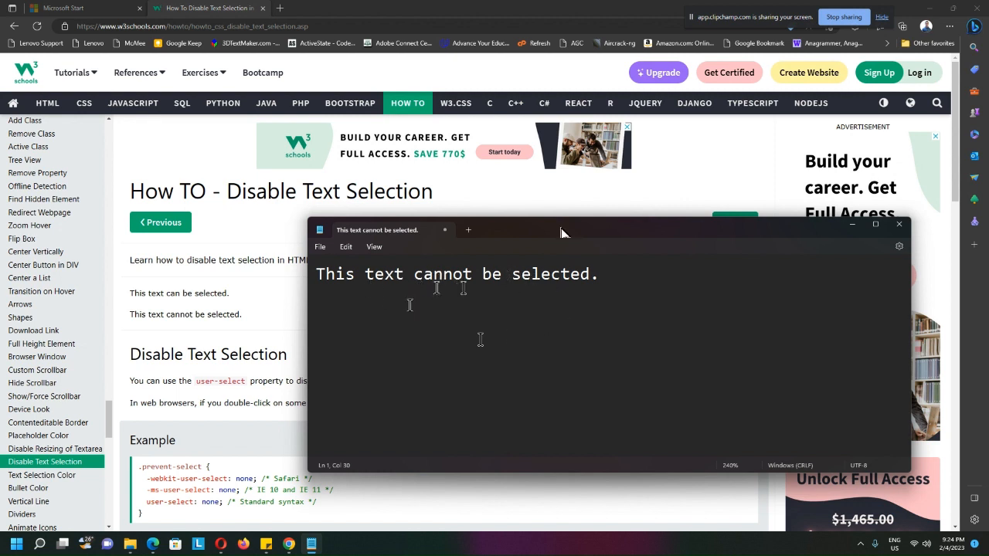
pyautogui.moveTo(23, 36)
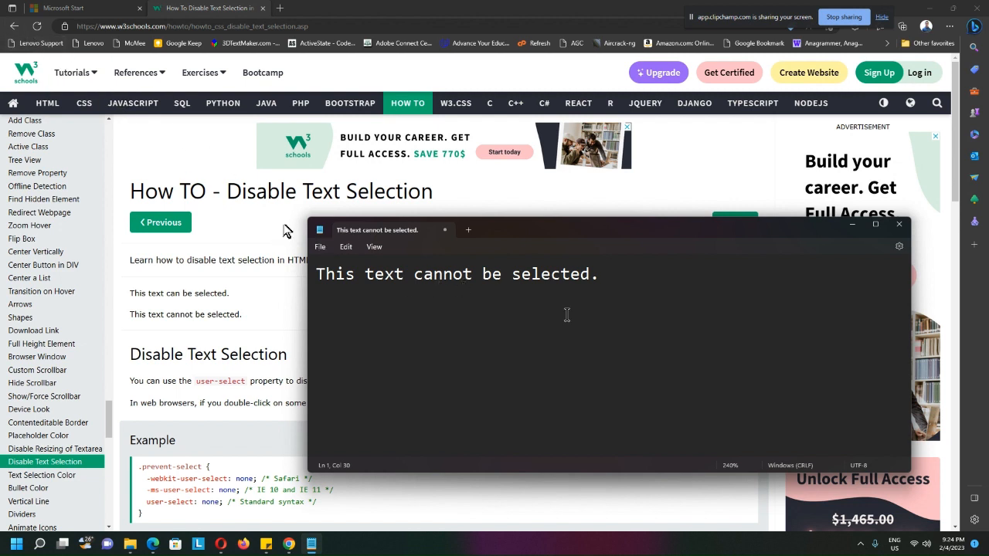
pyautogui.moveTo(212, 157)
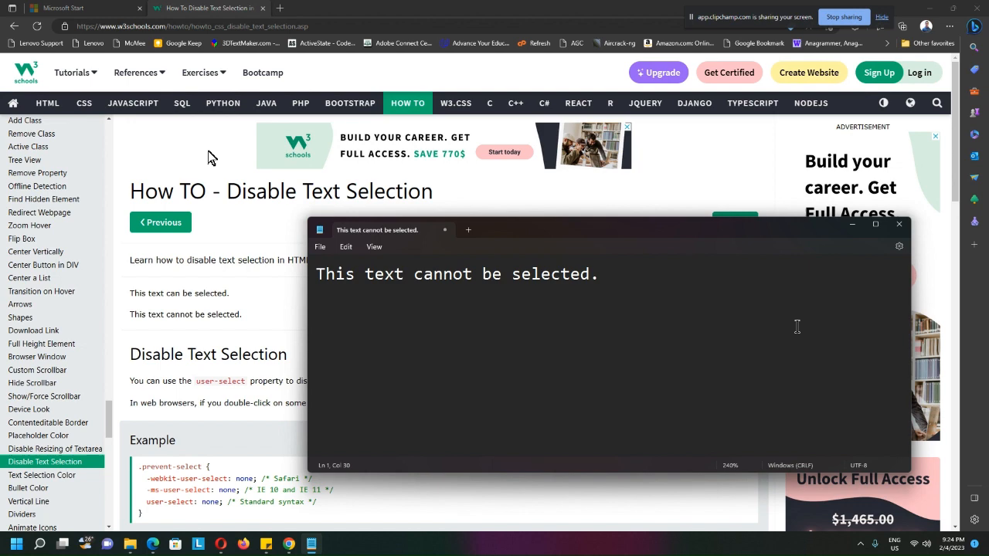